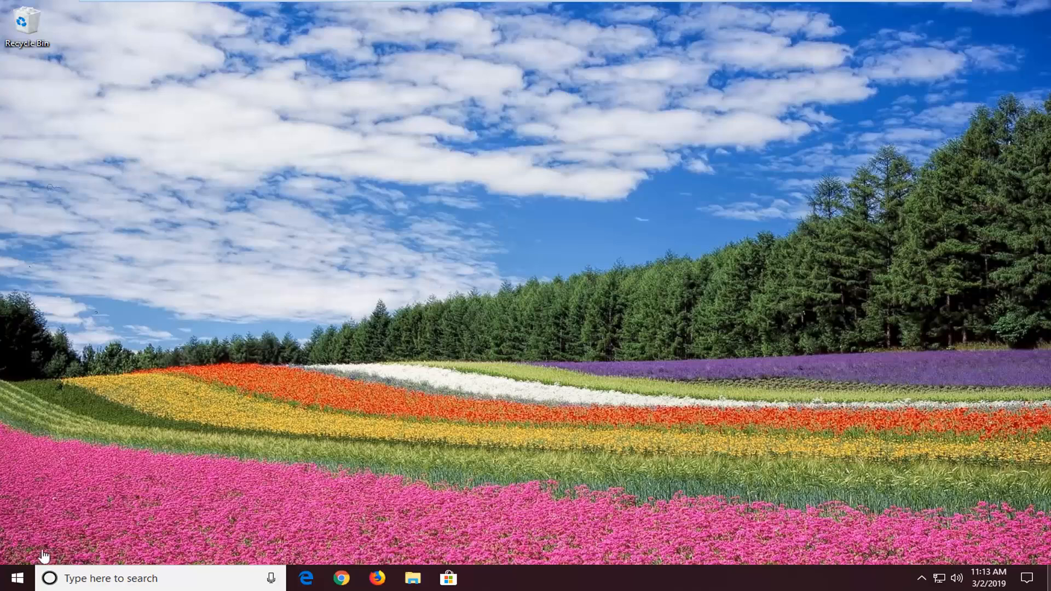
mouse_move(53, 567)
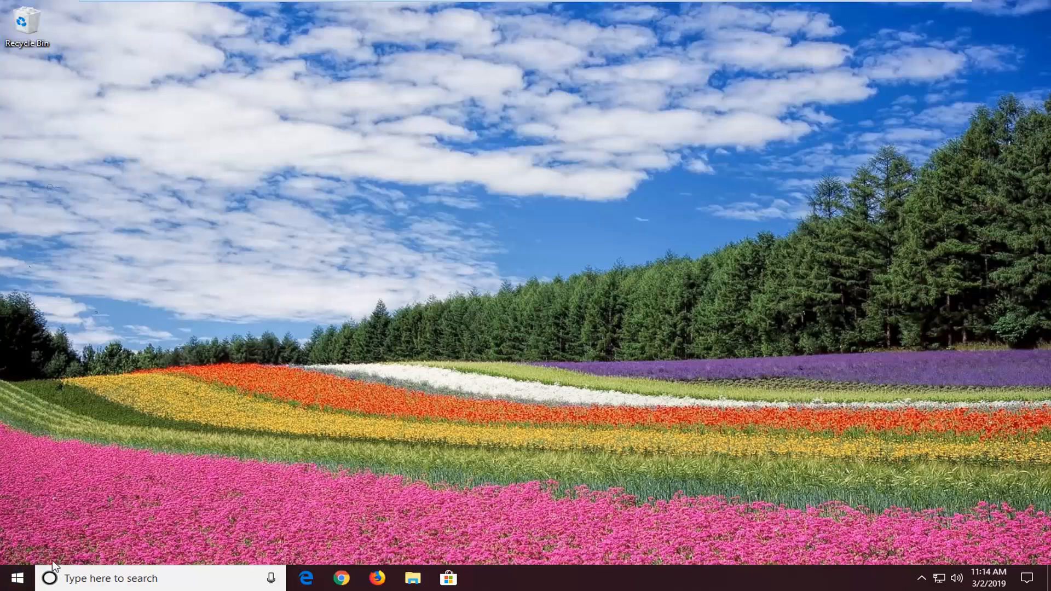
Step: Launch Windows Settings from the Start menu's gear icon
left_click(16, 577)
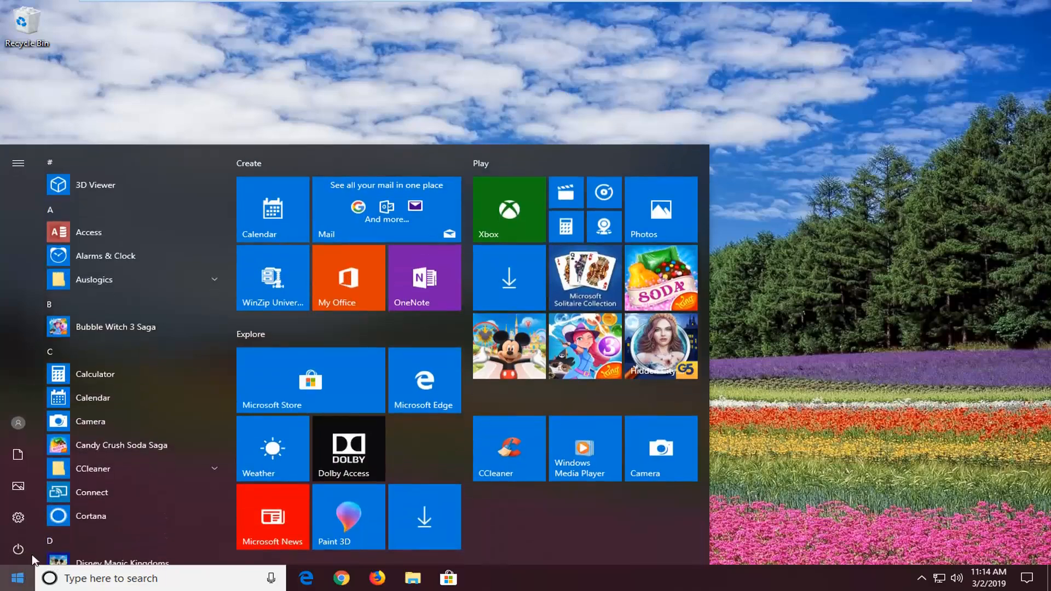
mouse_move(18, 519)
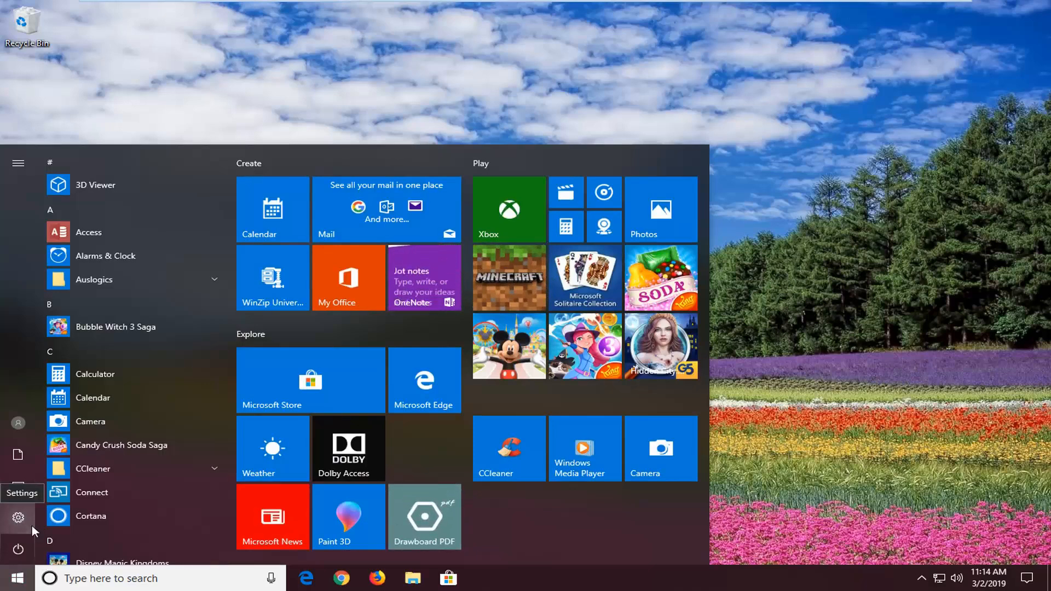
left_click(18, 517)
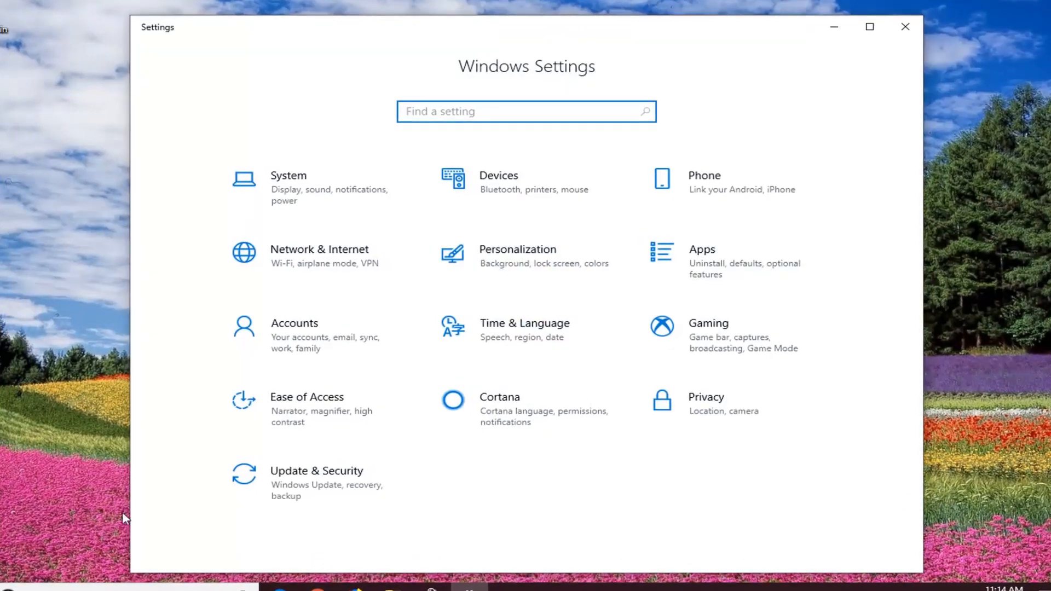
mouse_move(293, 423)
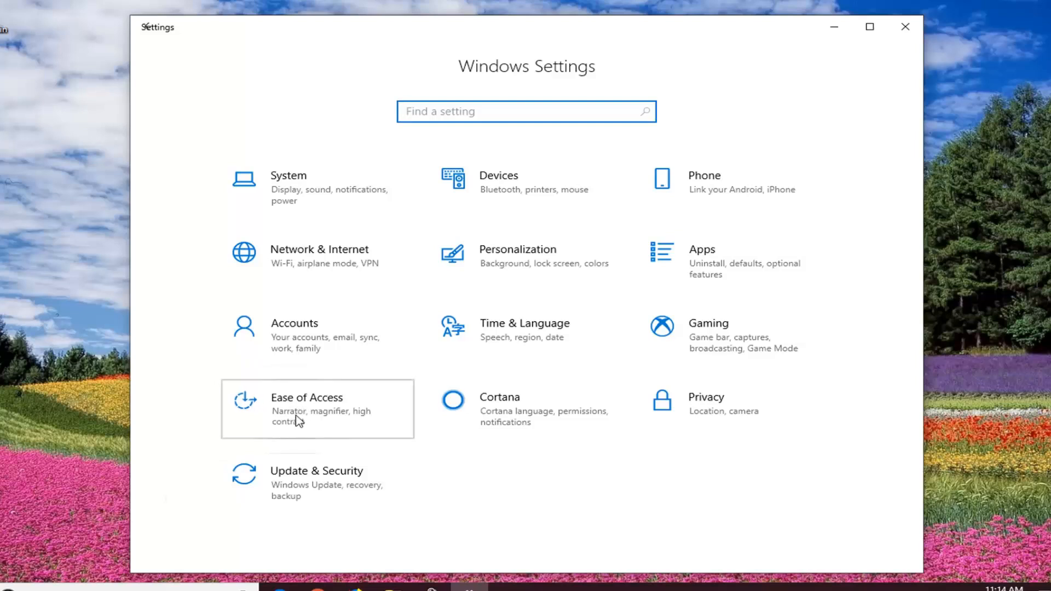
Step: Go to the Ease of Access category on the Settings home page
left_click(306, 396)
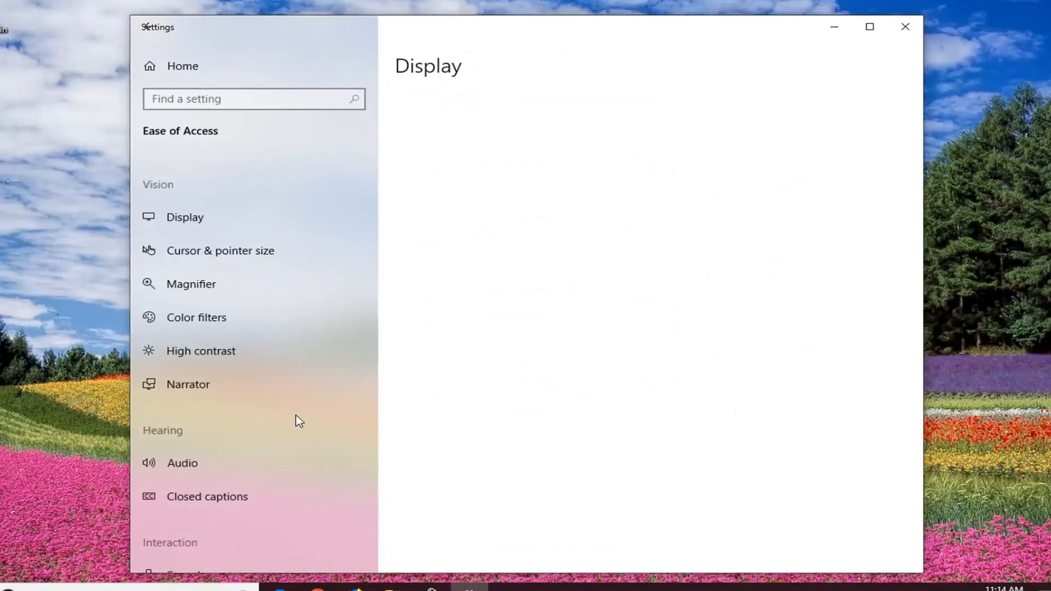
Step: Open the Vision Display page and scroll to 'Simplify and personalize Windows'
left_click(185, 217)
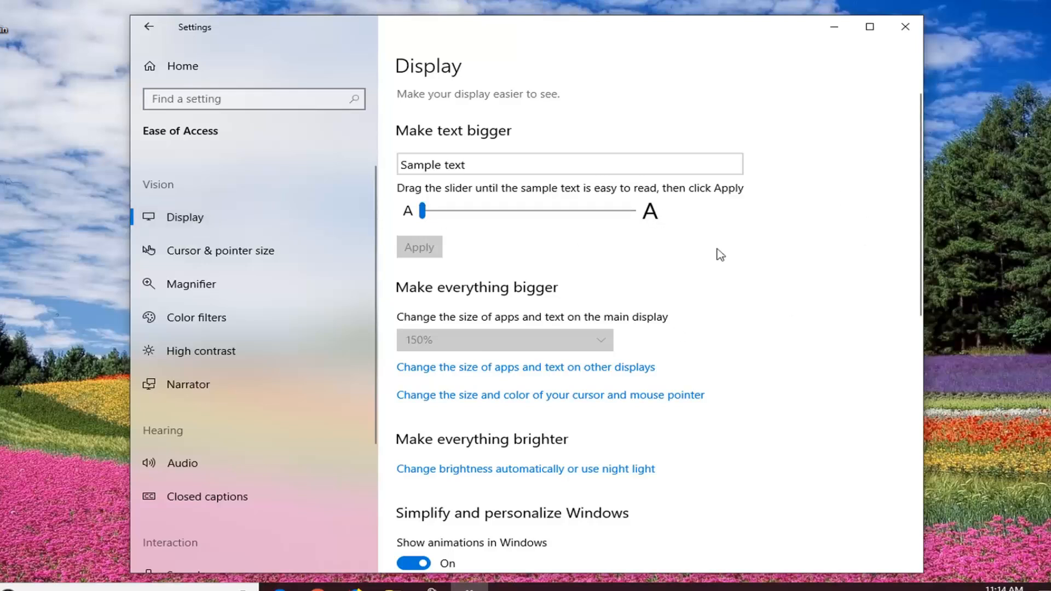
scroll("down", 3)
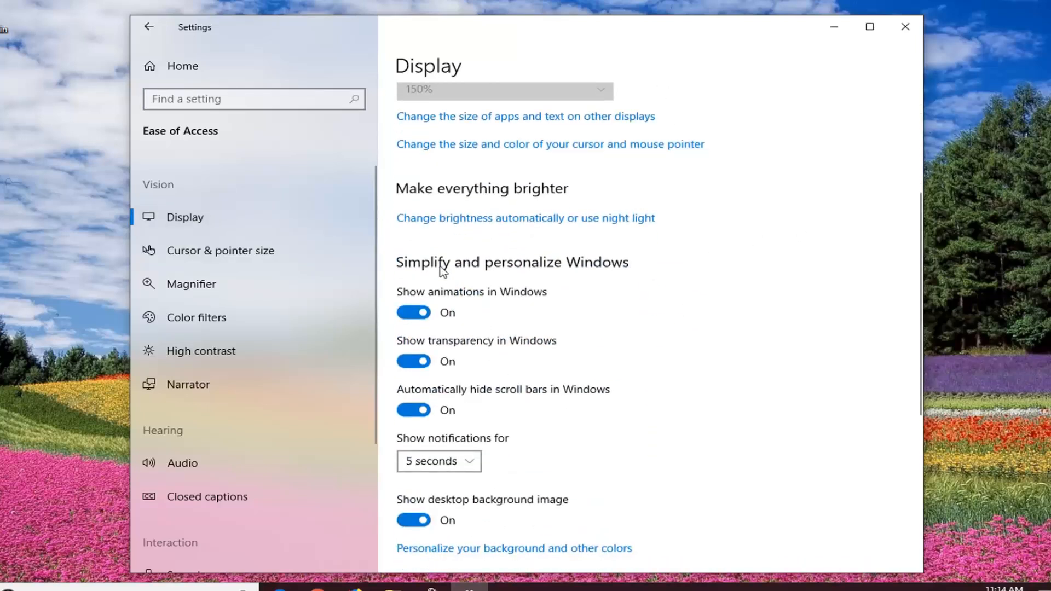
mouse_move(586, 271)
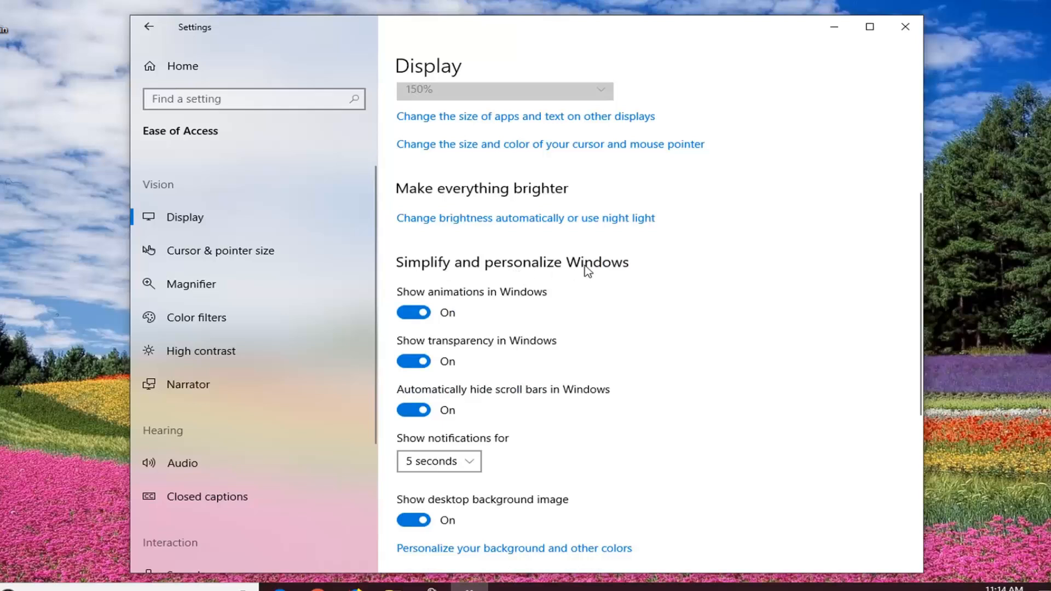
mouse_move(541, 398)
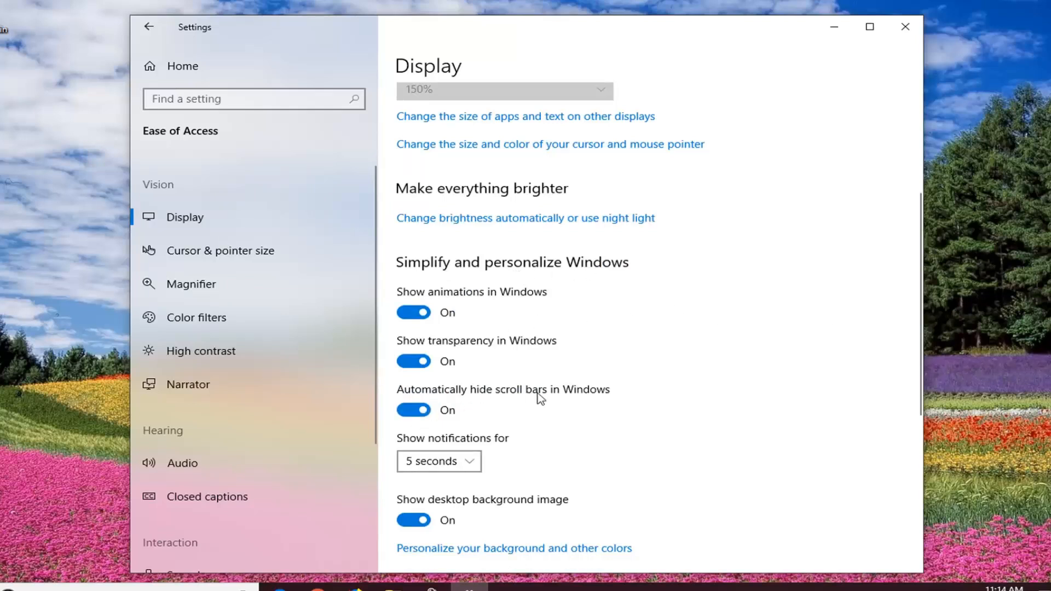
mouse_move(454, 391)
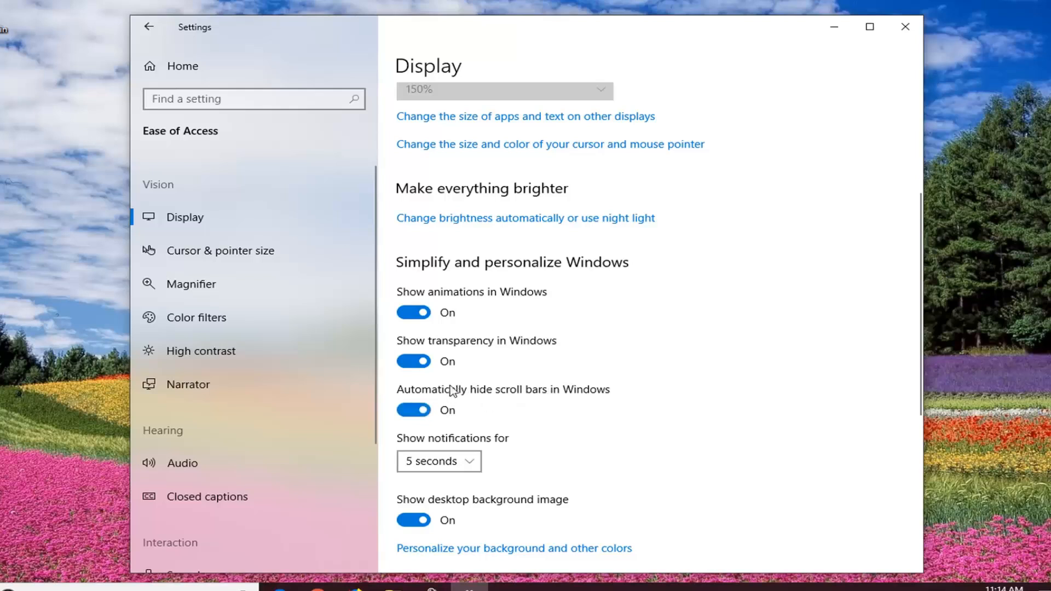
Step: Switch the 'Automatically hide scroll bars in Windows' toggle to Off
left_click(414, 410)
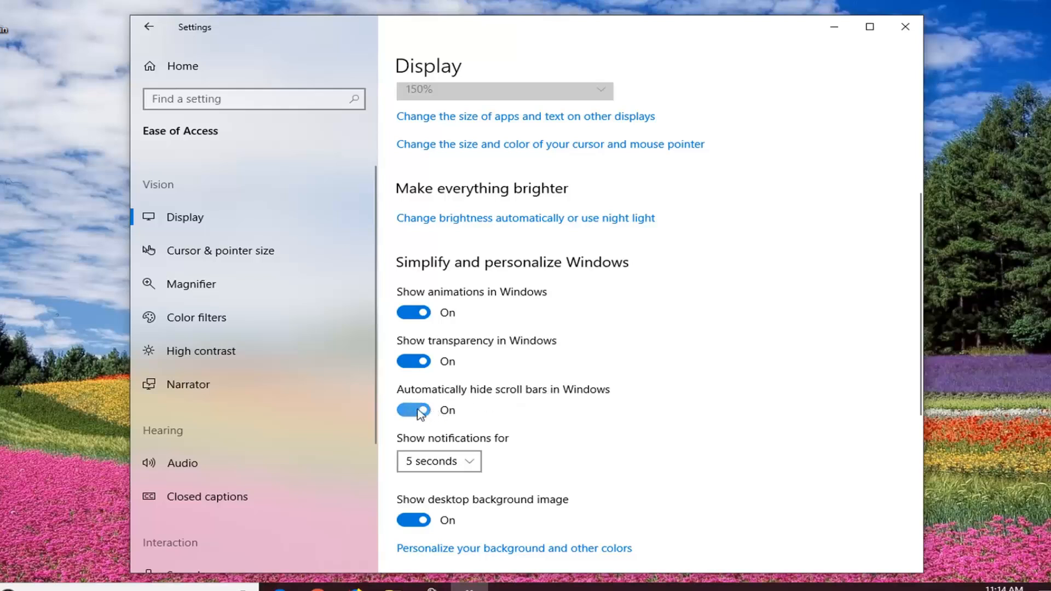
left_click(414, 410)
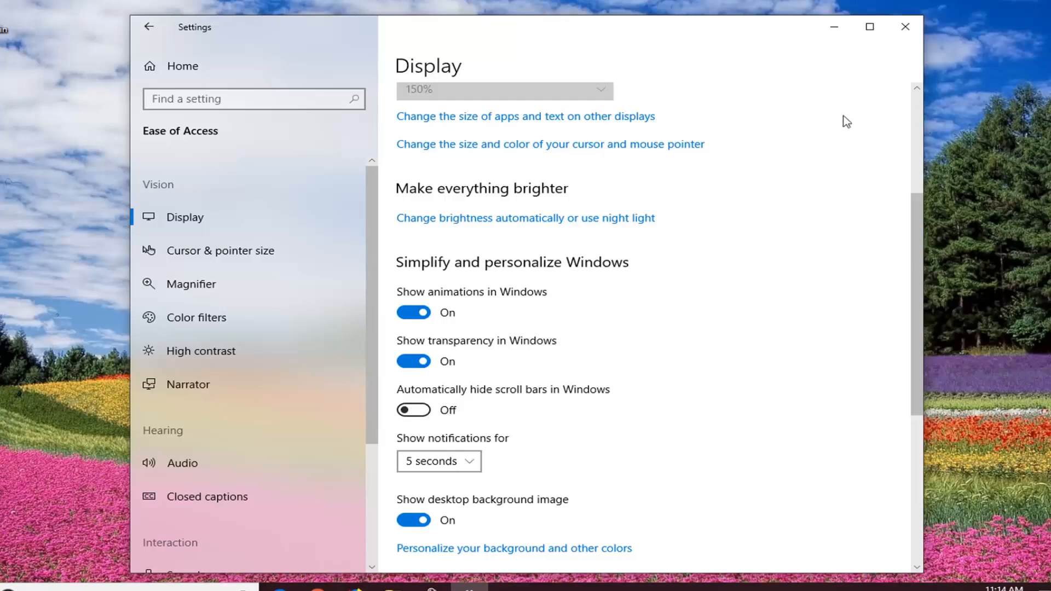
Step: Close Settings, check the Start menu app list's visible scroll bar, and dismiss Start
left_click(904, 26)
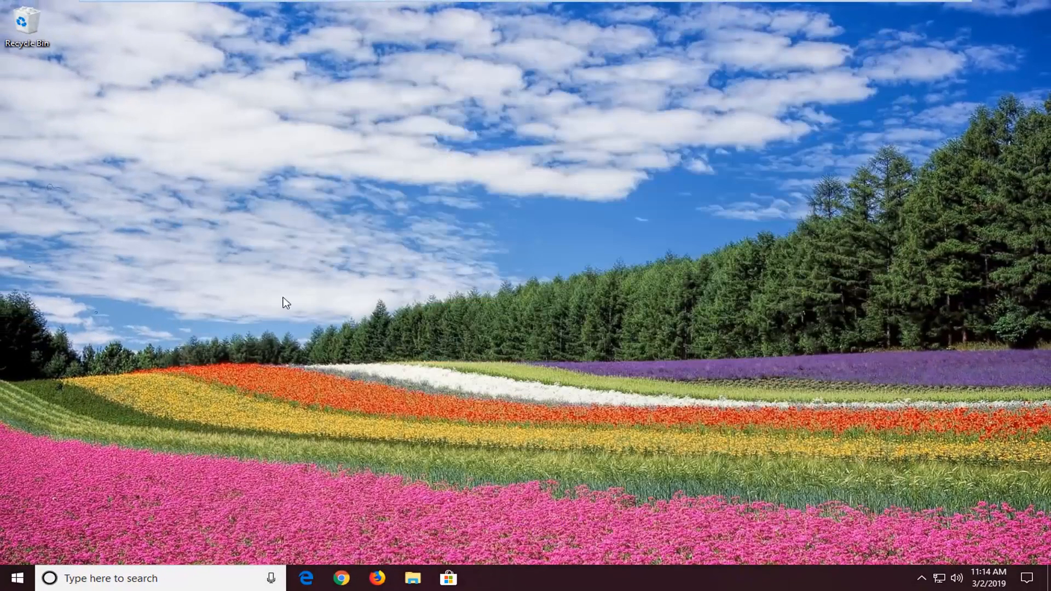
left_click(13, 578)
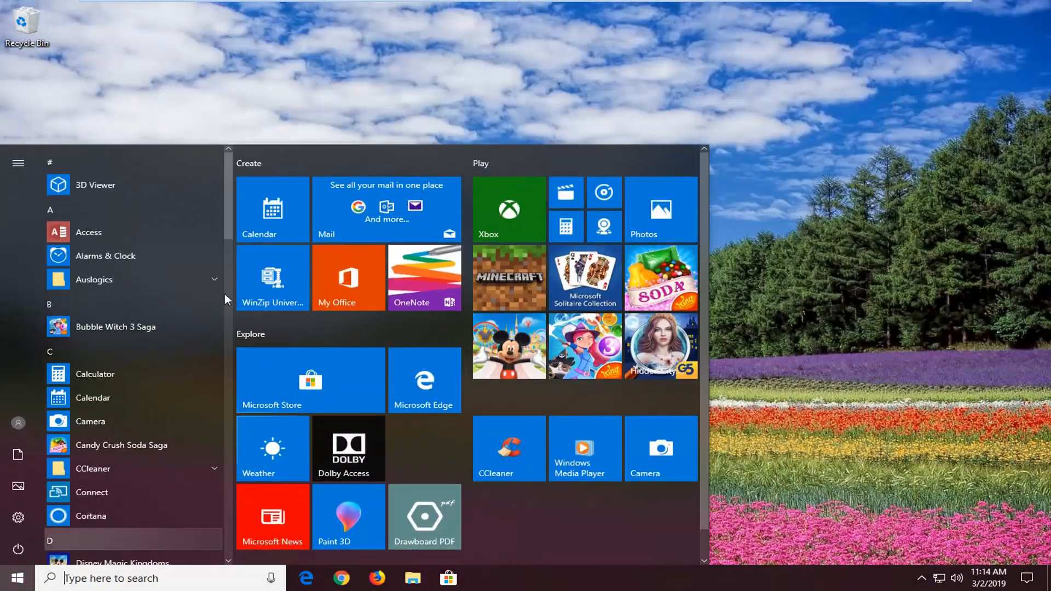
scroll("down", 3)
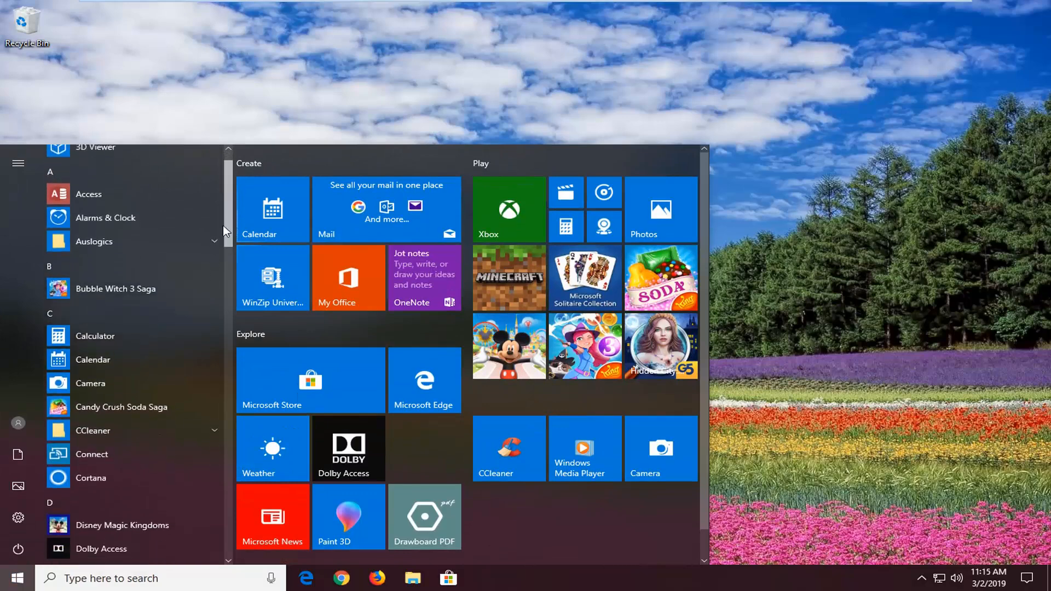
left_click(12, 578)
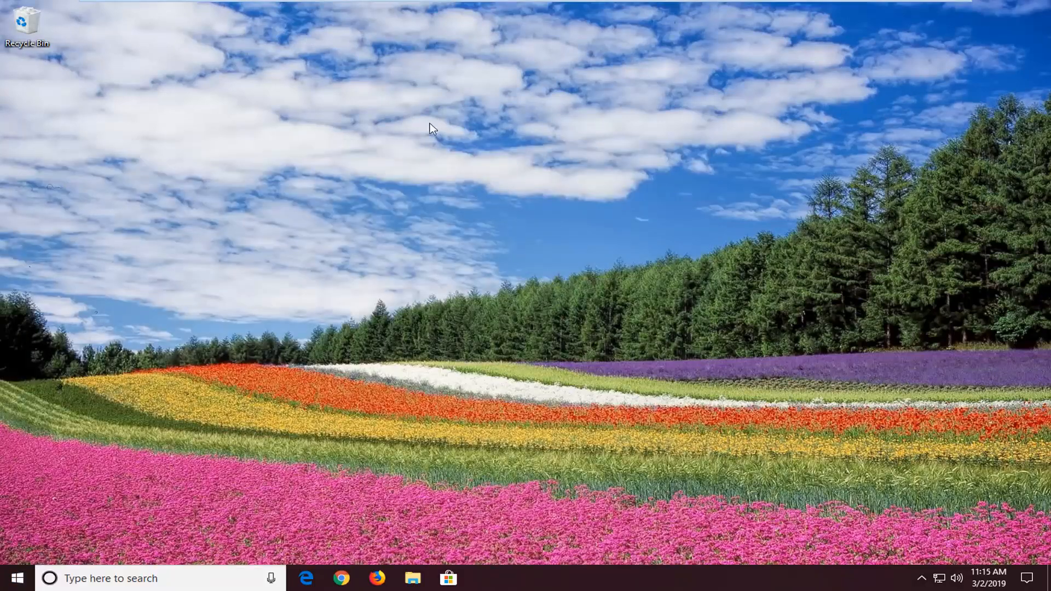